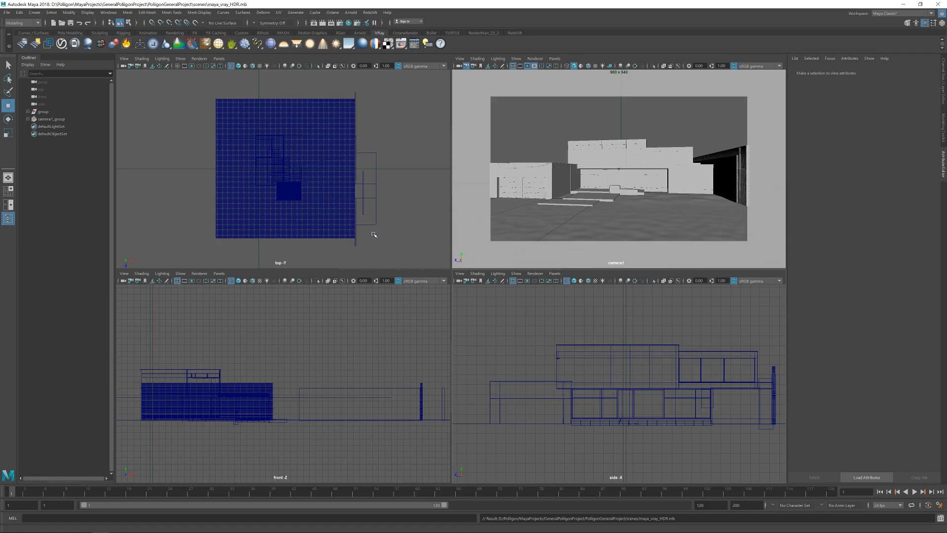
mouse_move(379, 220)
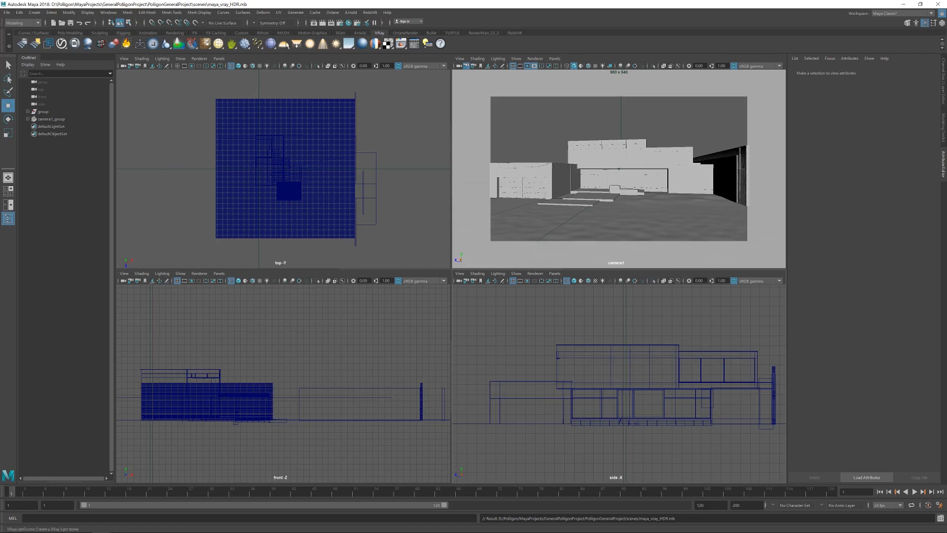
Create VRayLightDome1 from the V-Ray shelf and render a test in the frame buffer
left_click(391, 43)
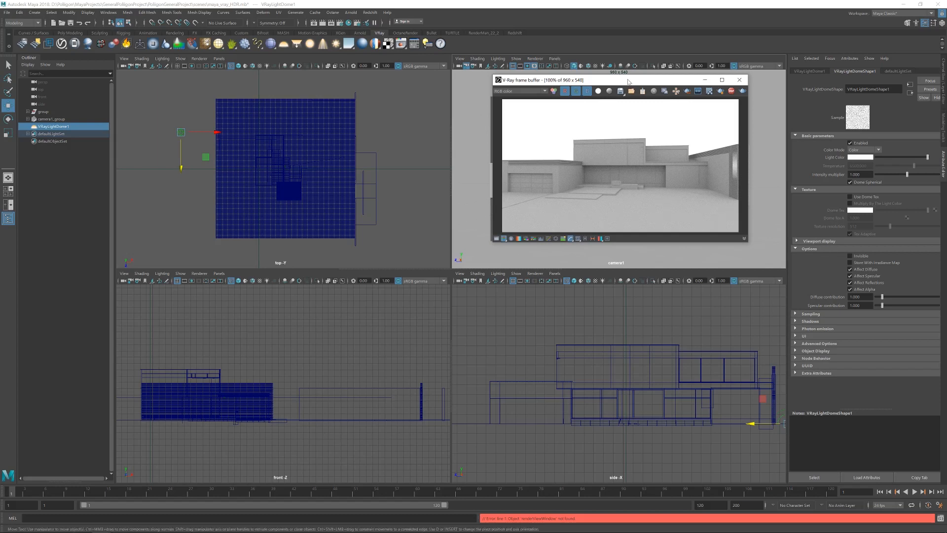
Add a File node to the dome texture and load HDR_16K.exr as its image
left_click_drag(615, 79, 620, 31)
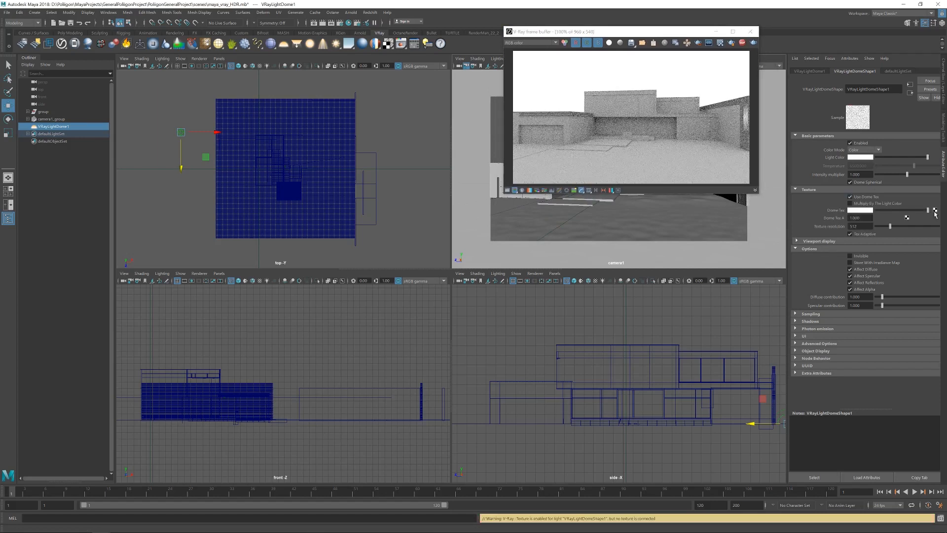
left_click(933, 210)
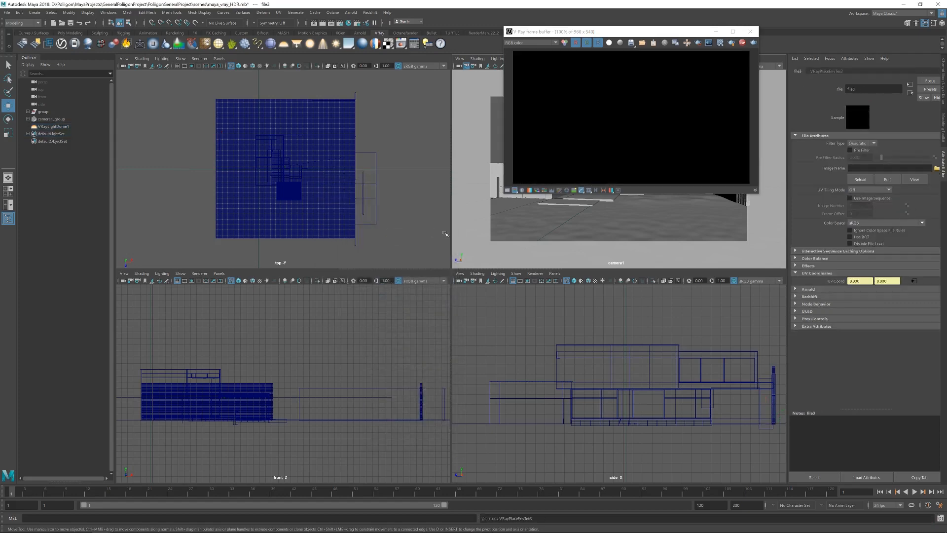
left_click(919, 167)
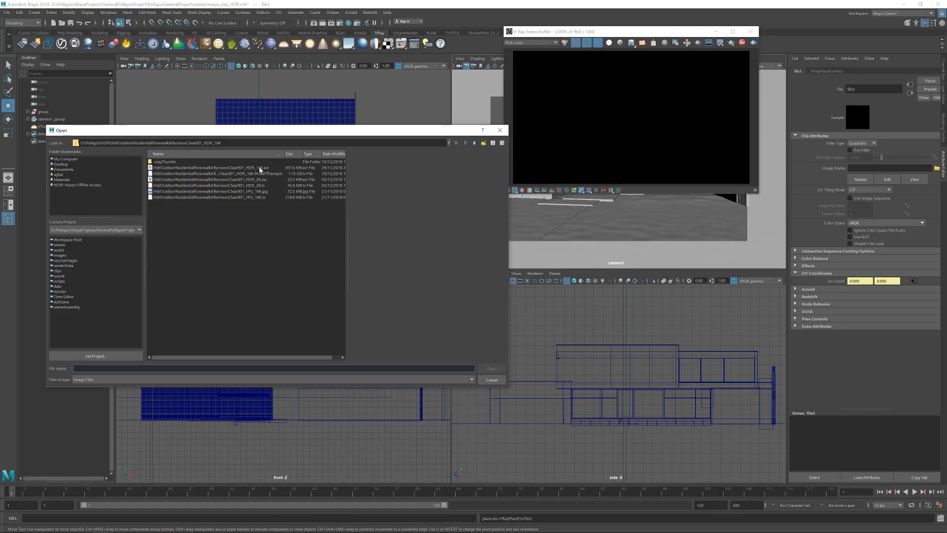
left_click(214, 168)
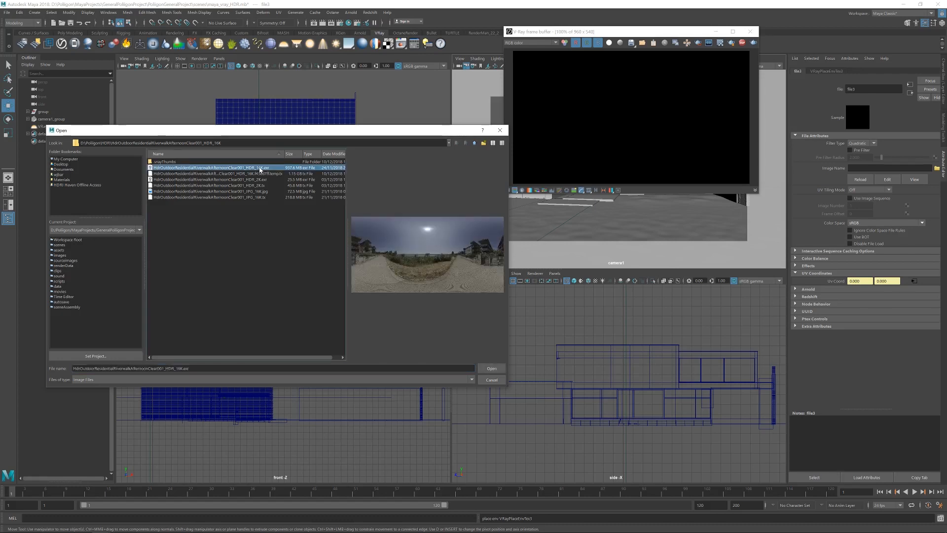
left_click(491, 368)
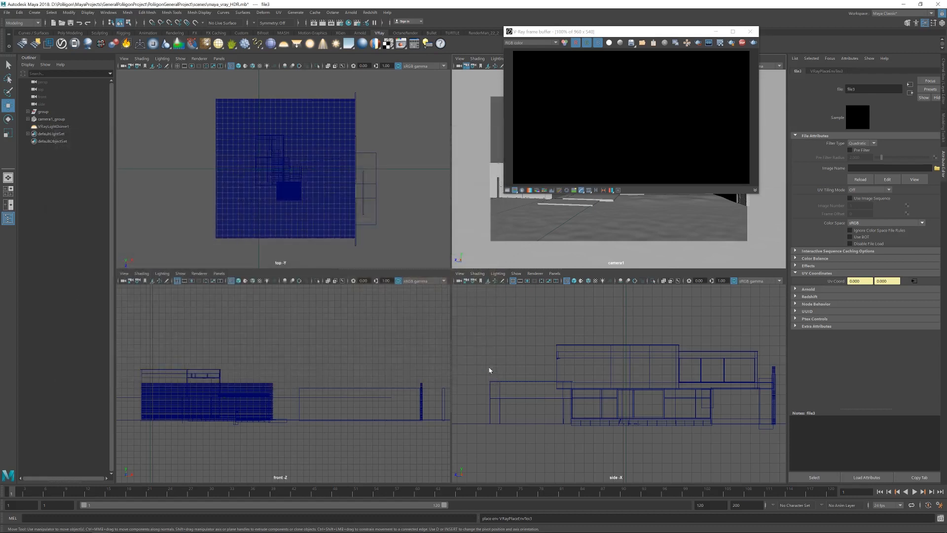
mouse_move(547, 205)
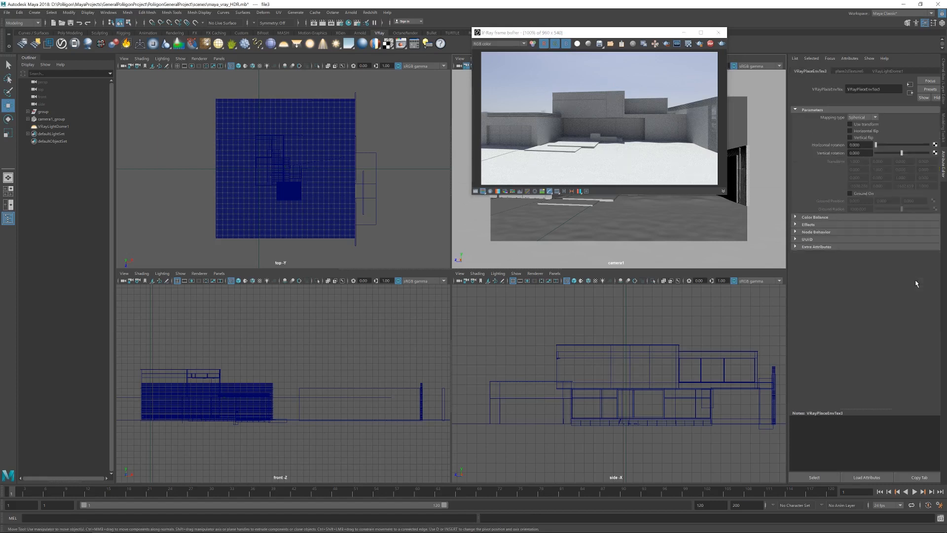
Set VRayPlaceEnvTex3 horizontal rotation to about 262.749 so the buildings sit behind the house
left_click_drag(875, 144, 876, 144)
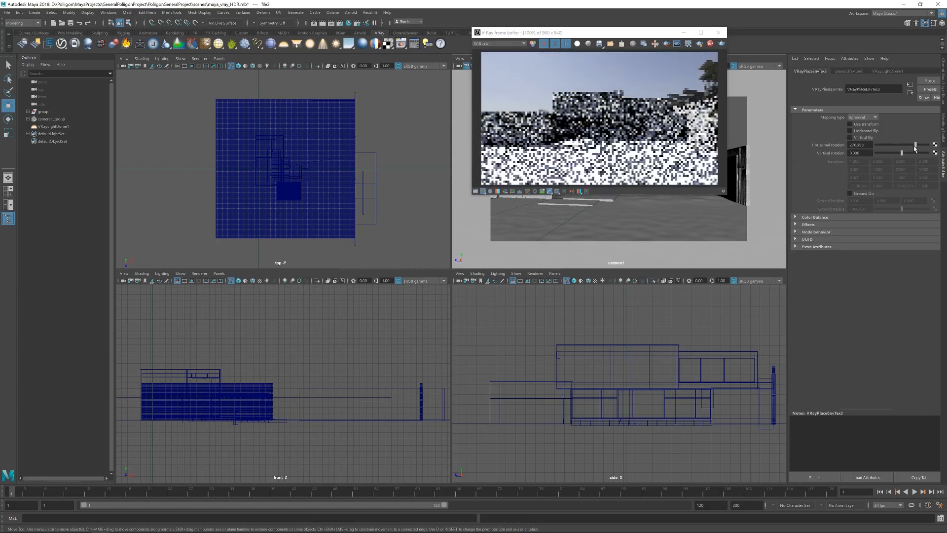
left_click_drag(915, 145, 910, 144)
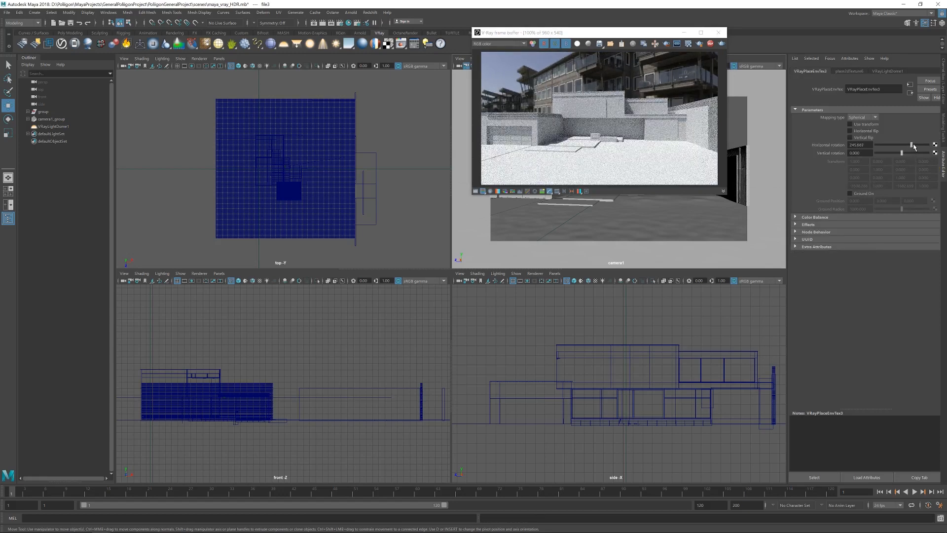
left_click_drag(908, 145, 913, 145)
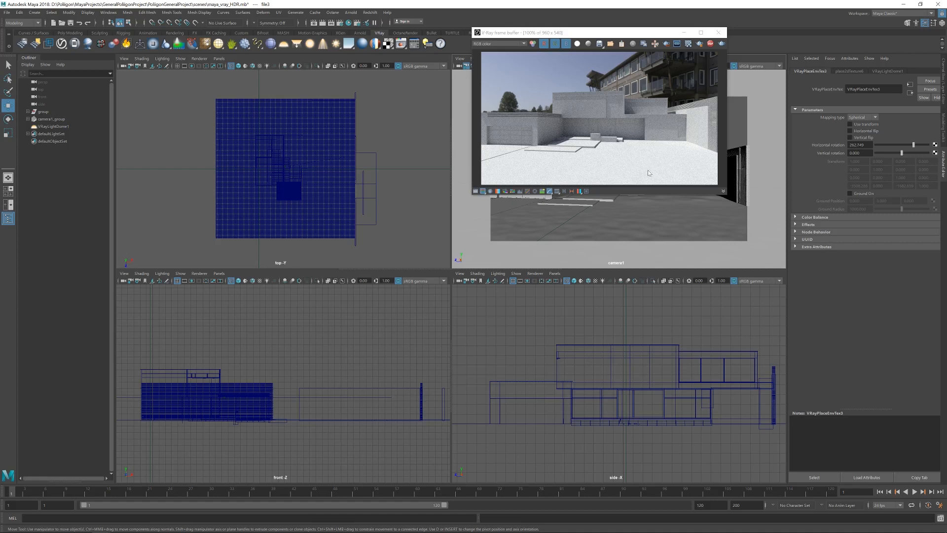
mouse_move(600, 149)
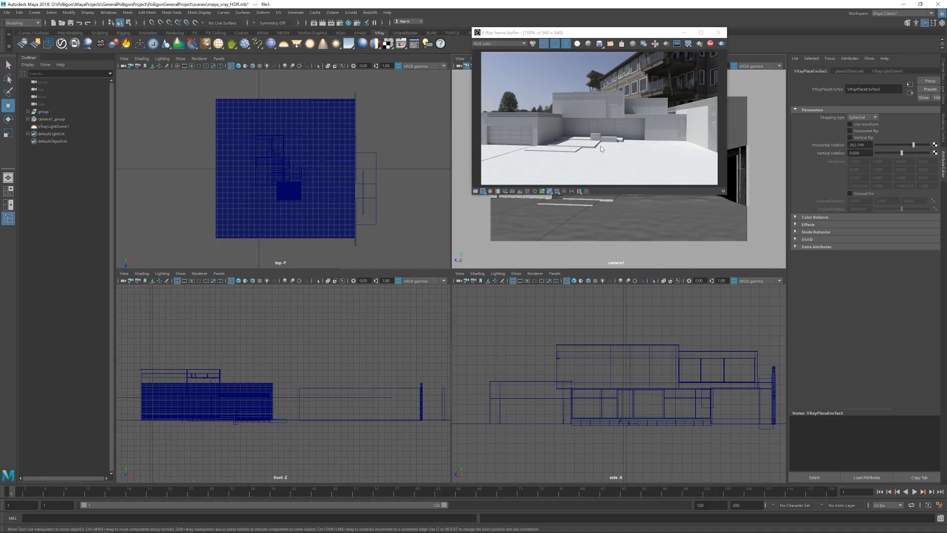
mouse_move(65, 130)
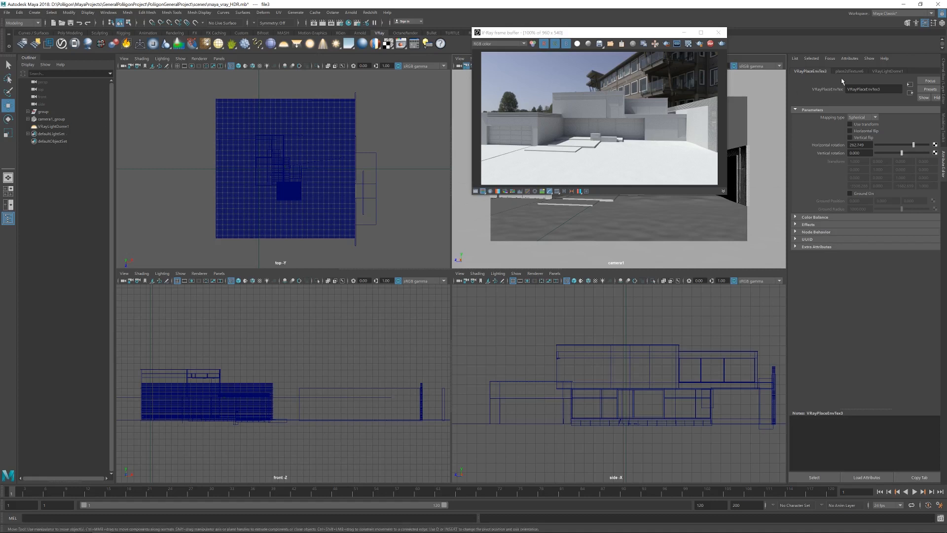
Swap file1's image to HDR_2K.exr of the same riverwalk scene
left_click(53, 126)
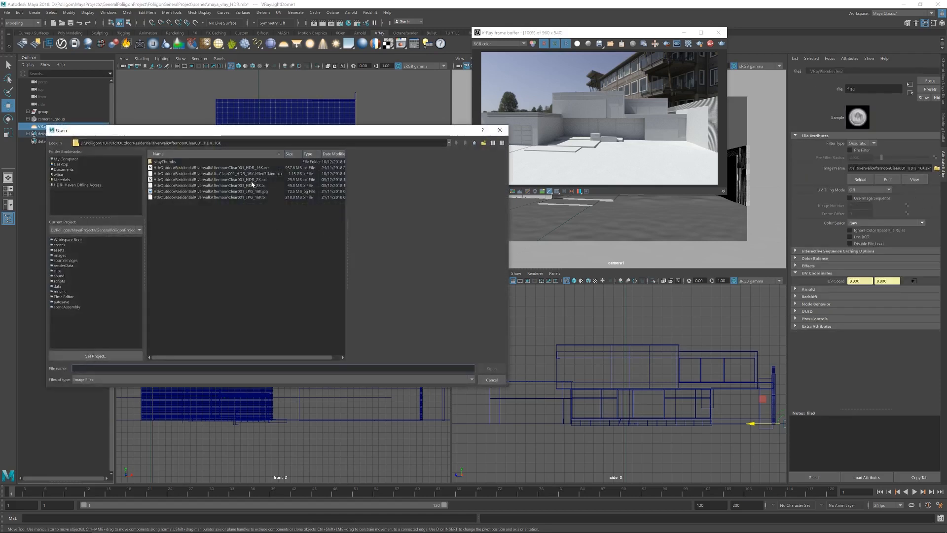
left_click(214, 178)
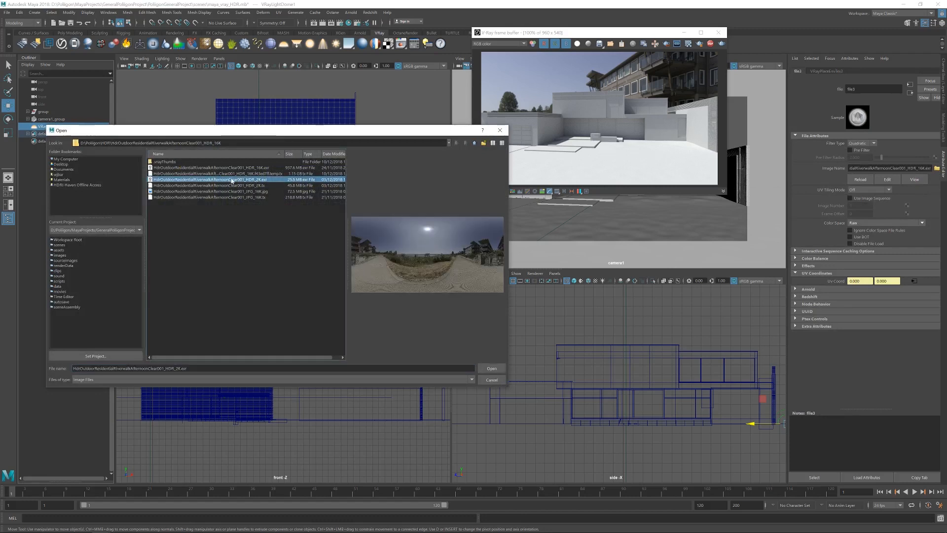
mouse_move(441, 268)
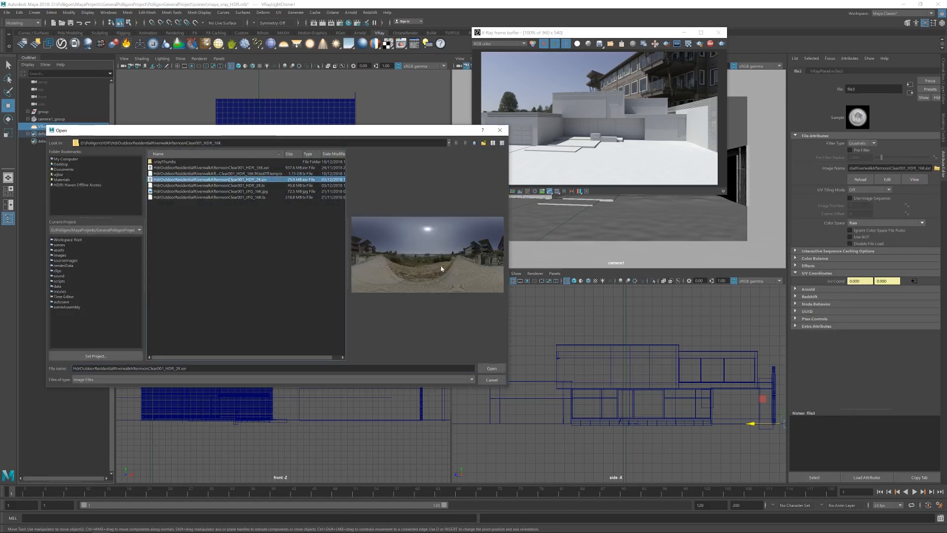
left_click(491, 368)
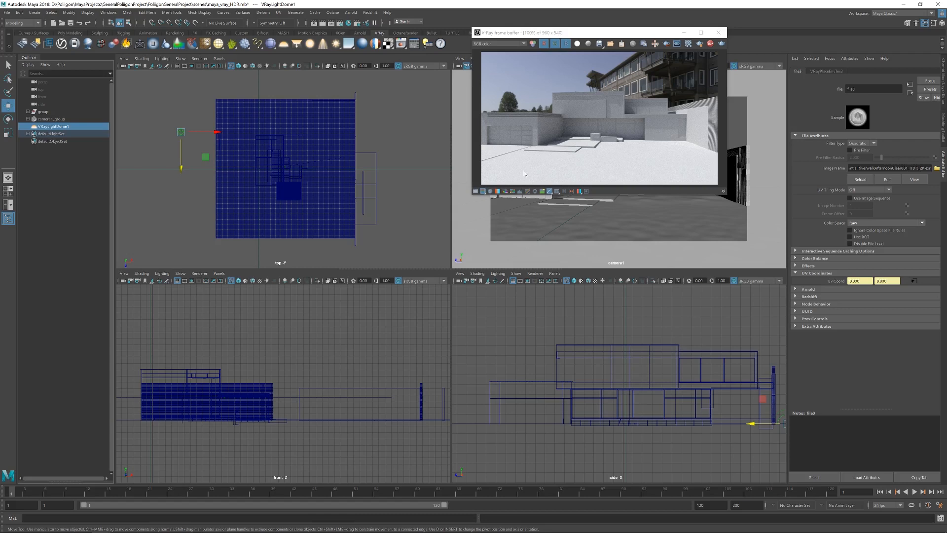
mouse_move(525, 158)
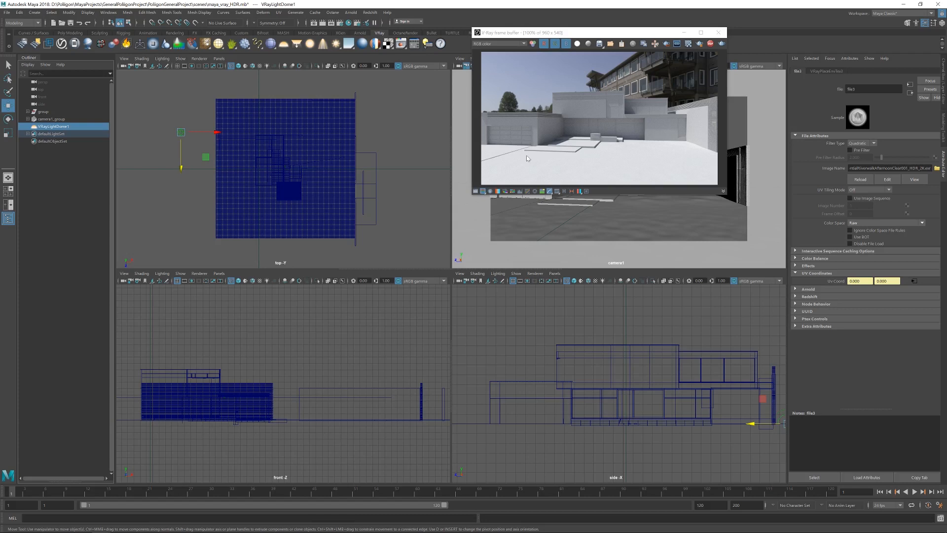
Enable Invisible in VRayLightDome1's Options so the sky renders black
left_click(52, 126)
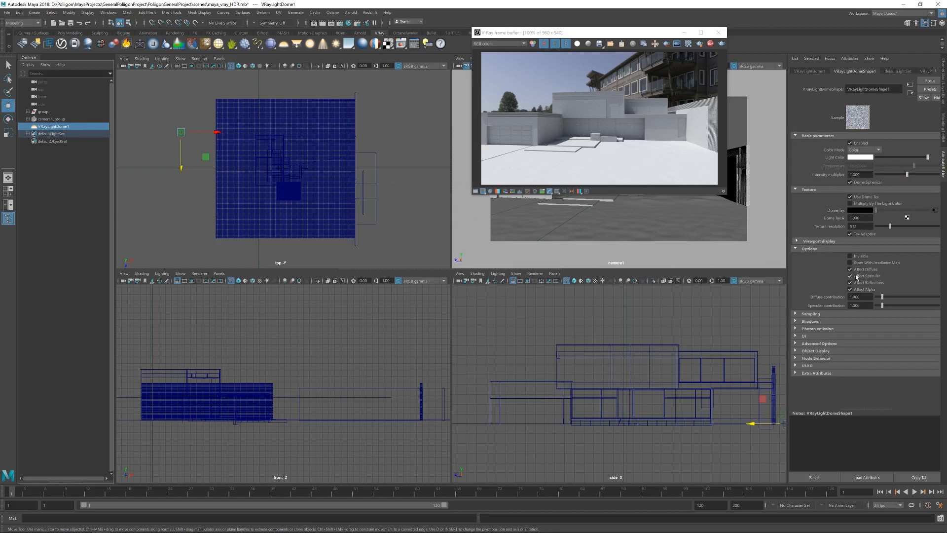
left_click(851, 257)
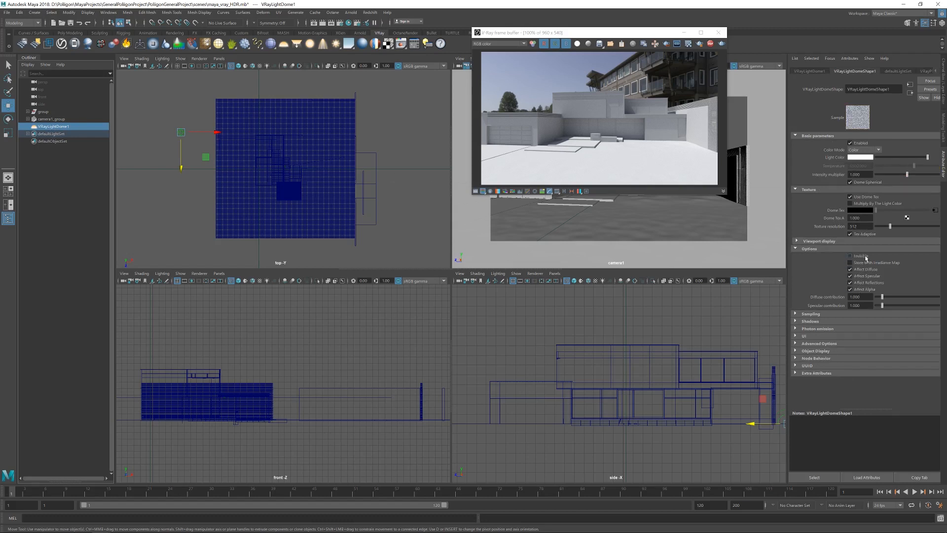
left_click(850, 255)
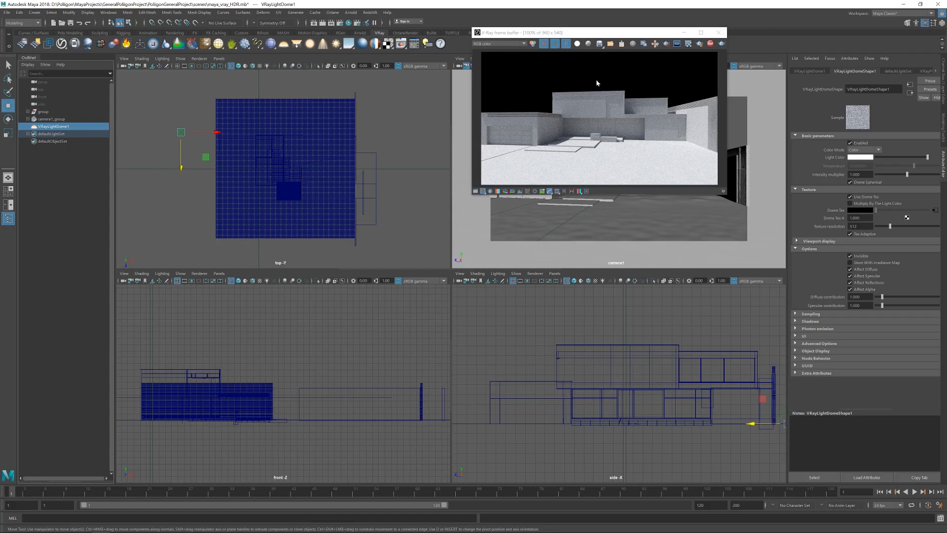
mouse_move(414, 173)
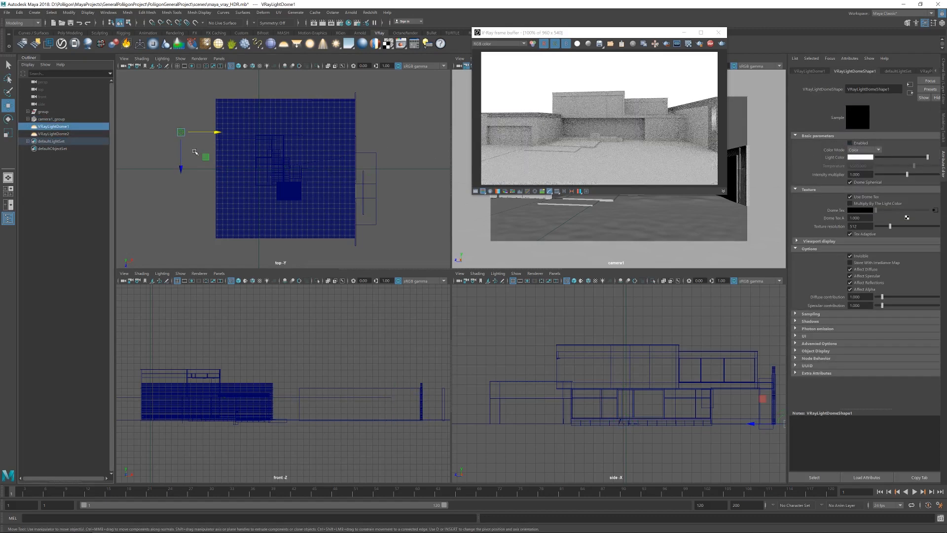
Select the second dome light and turn on Use Dome Tex
left_click(54, 133)
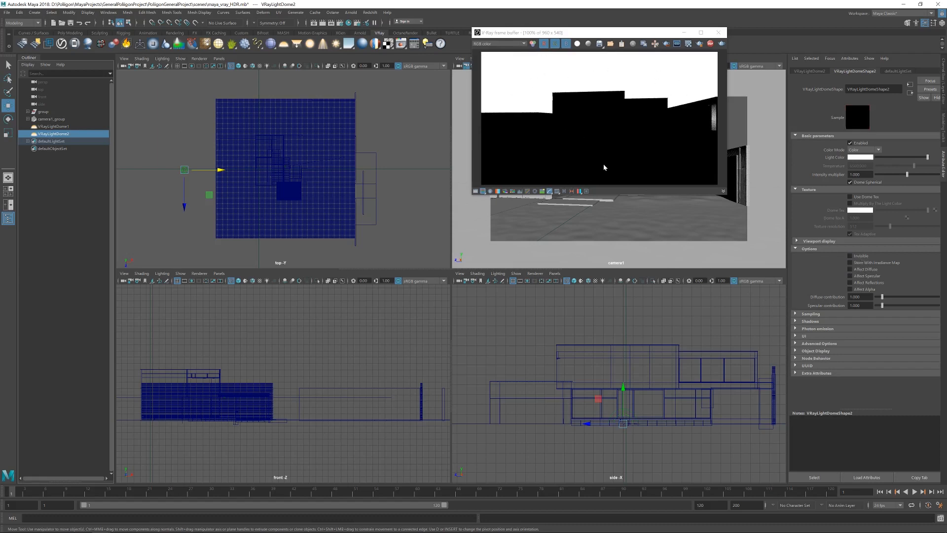
mouse_move(568, 141)
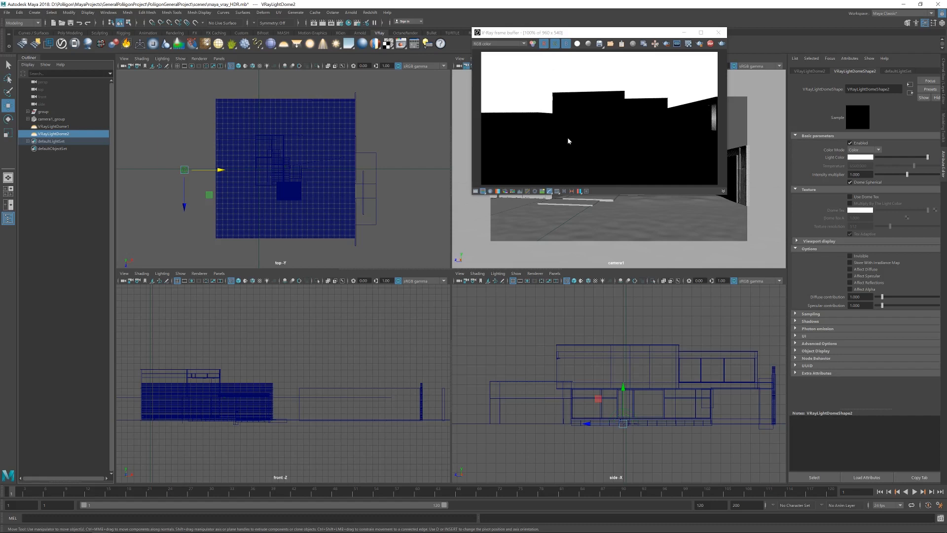
mouse_move(650, 73)
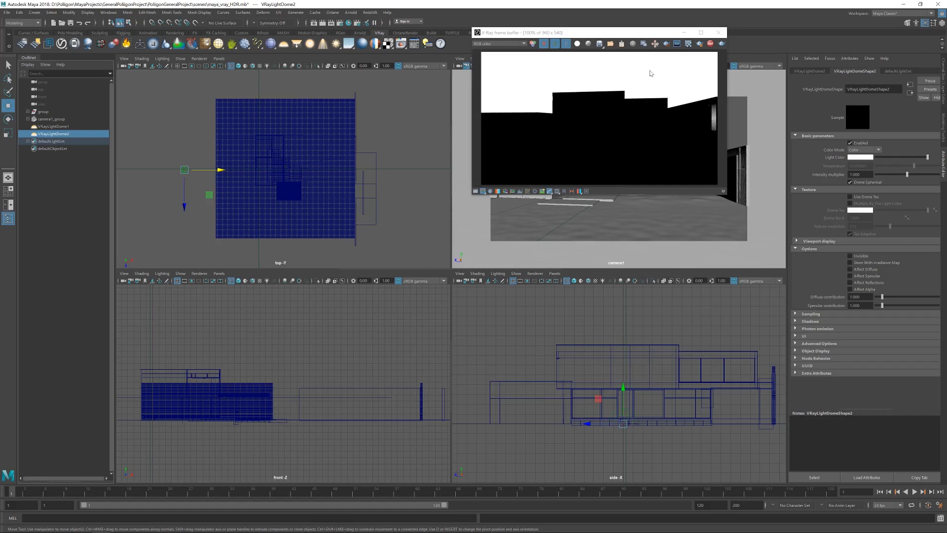
left_click(850, 197)
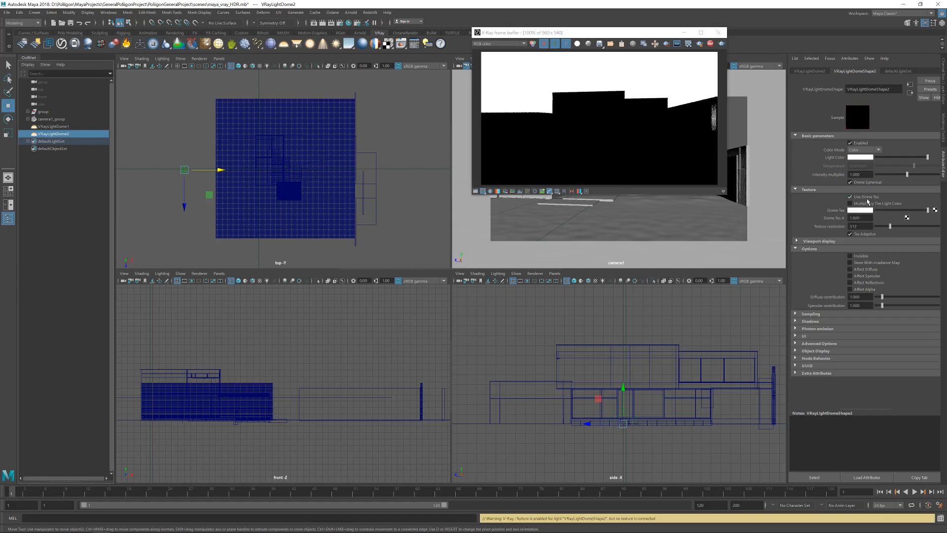
Add a File node to the second dome and load the JPG_16K riverwalk panorama
left_click(932, 209)
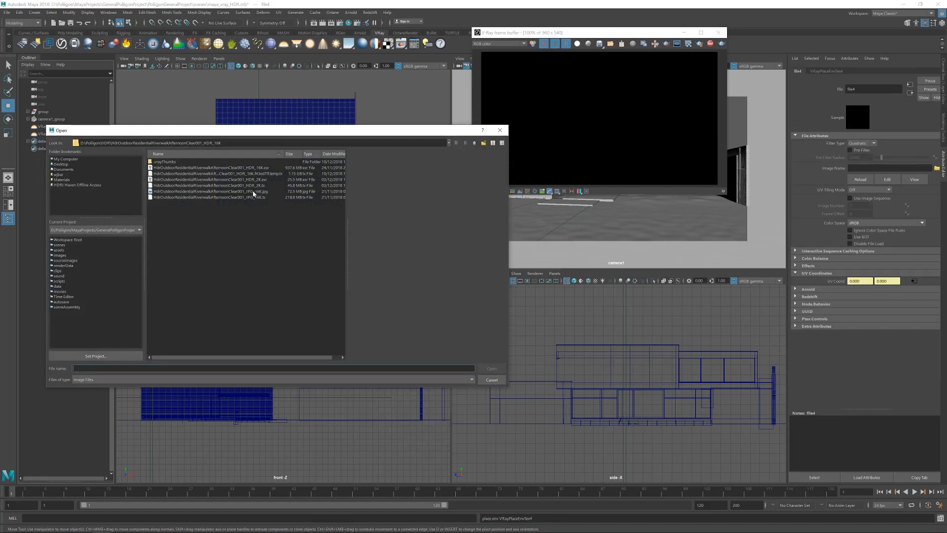
left_click(205, 191)
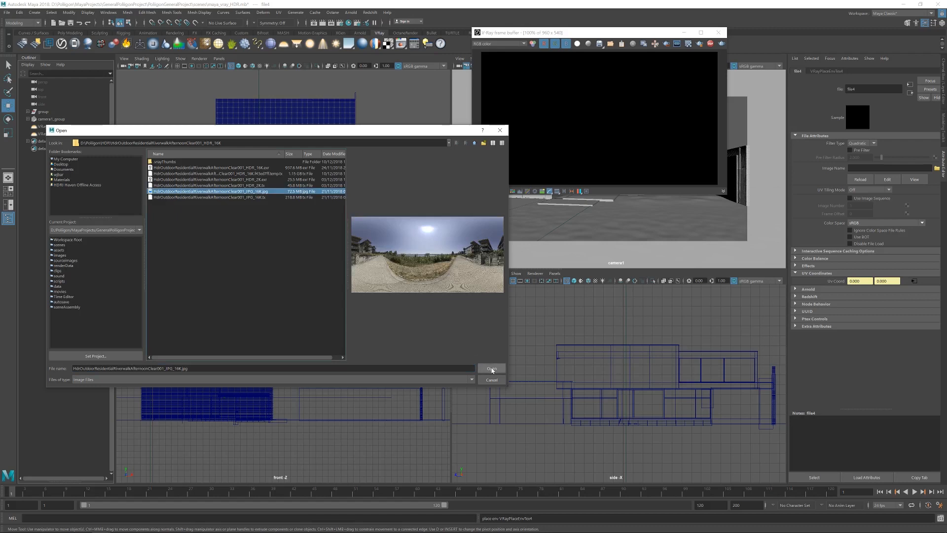
mouse_move(423, 326)
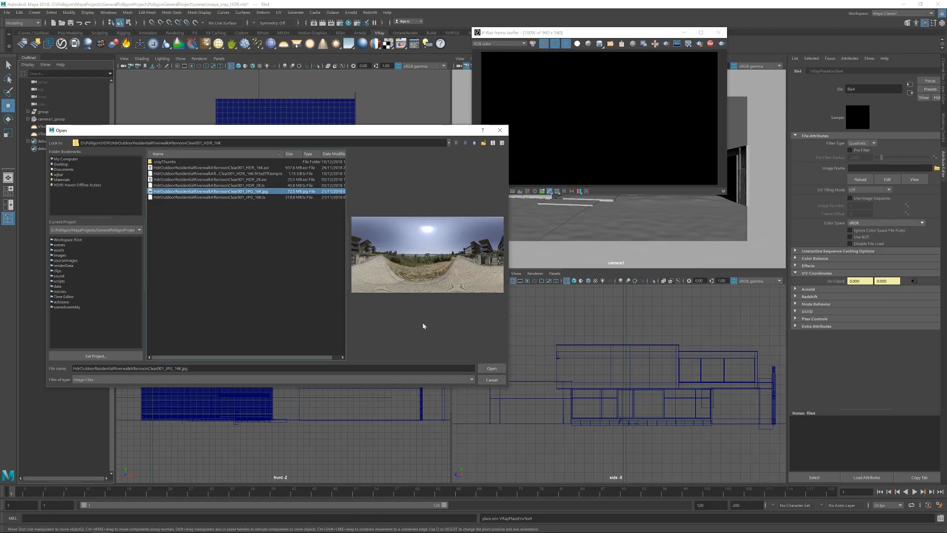
left_click(491, 368)
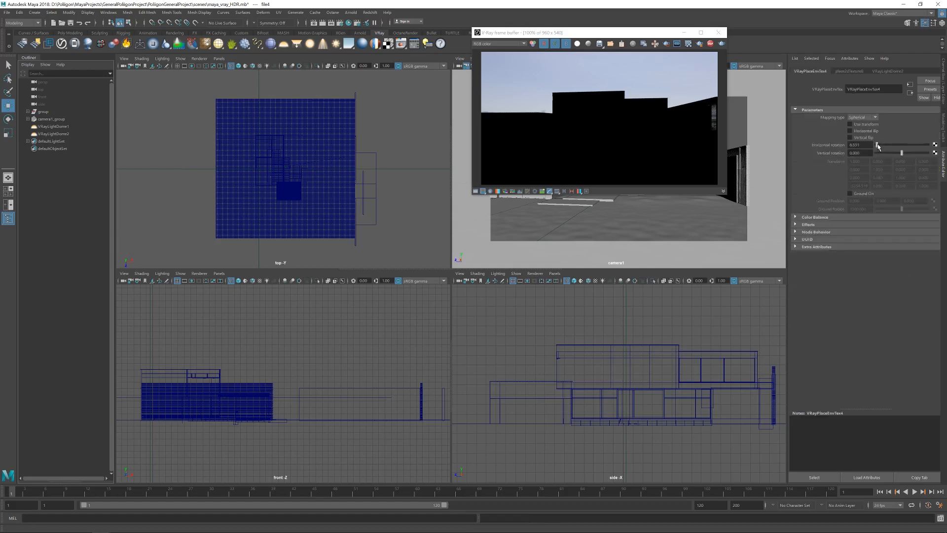
Set the backdrop's horizontal rotation to about 275 and compare both dome lights in the render
left_click_drag(879, 145, 916, 145)
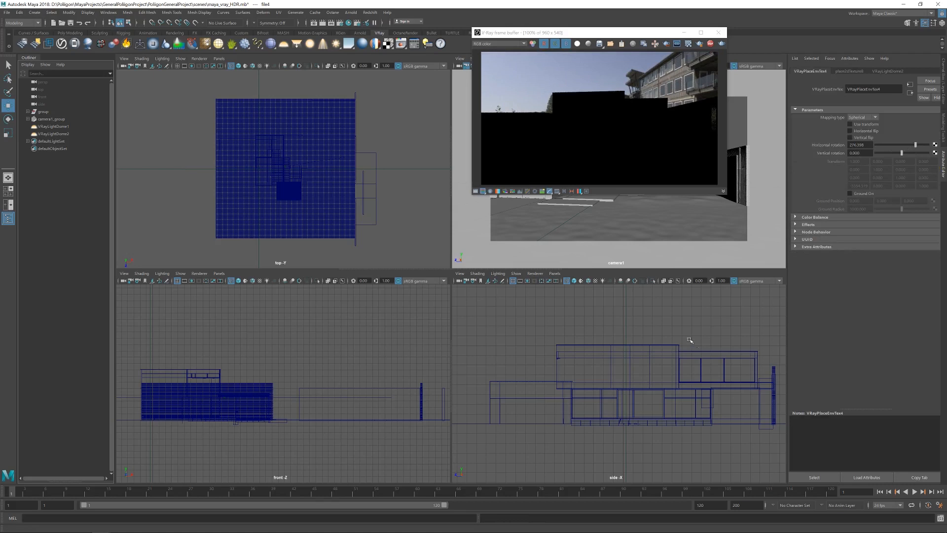
mouse_move(627, 170)
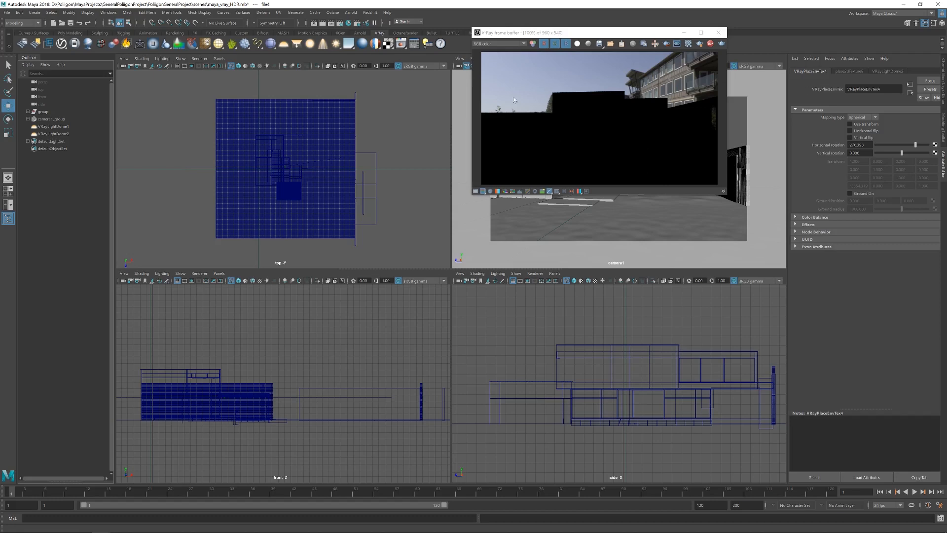
left_click(53, 133)
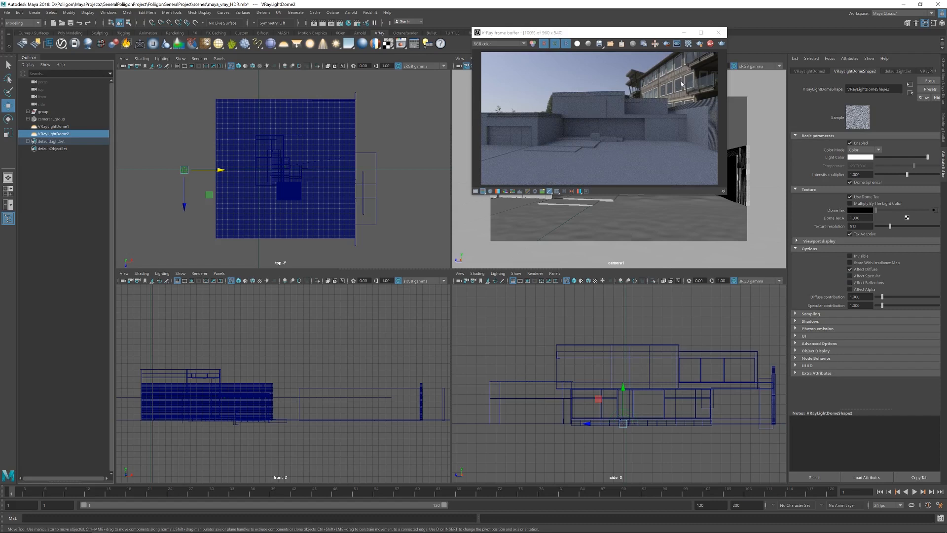
mouse_move(574, 160)
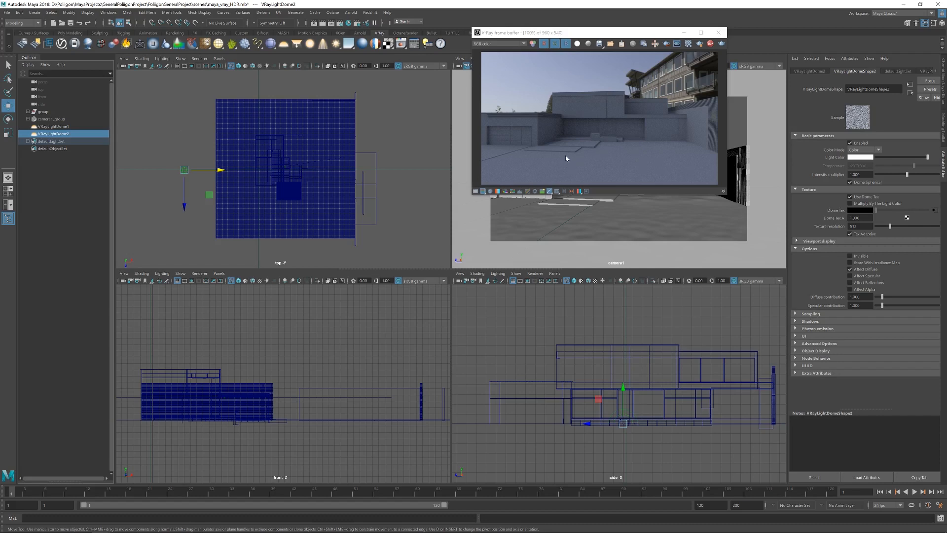
mouse_move(622, 164)
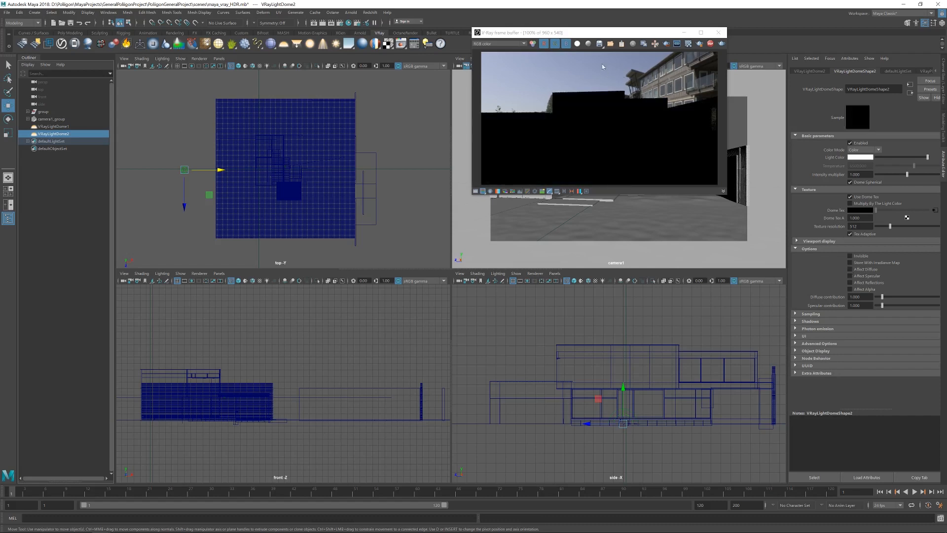
left_click(53, 125)
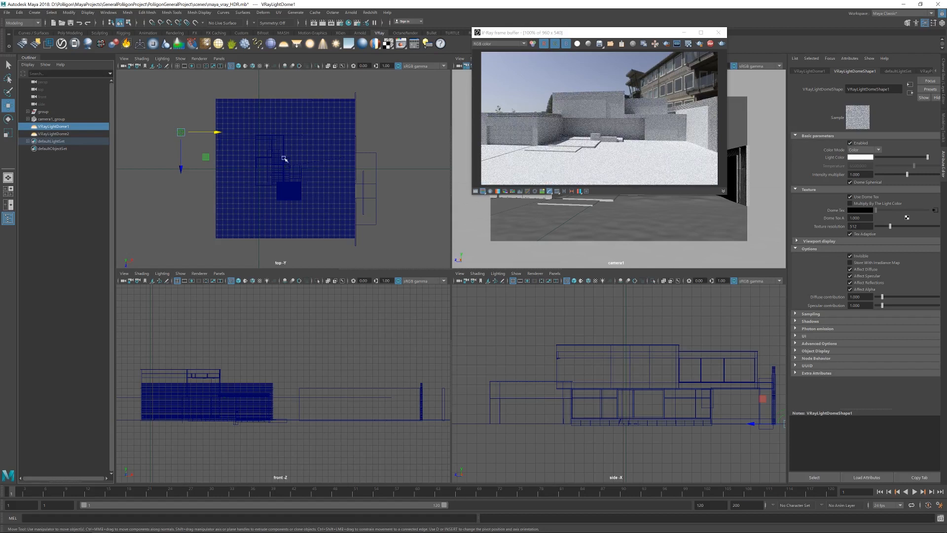
Nudge the second dome's VRayPlaceEnvTex horizontal rotation to frame the buildings behind the house
left_click(53, 133)
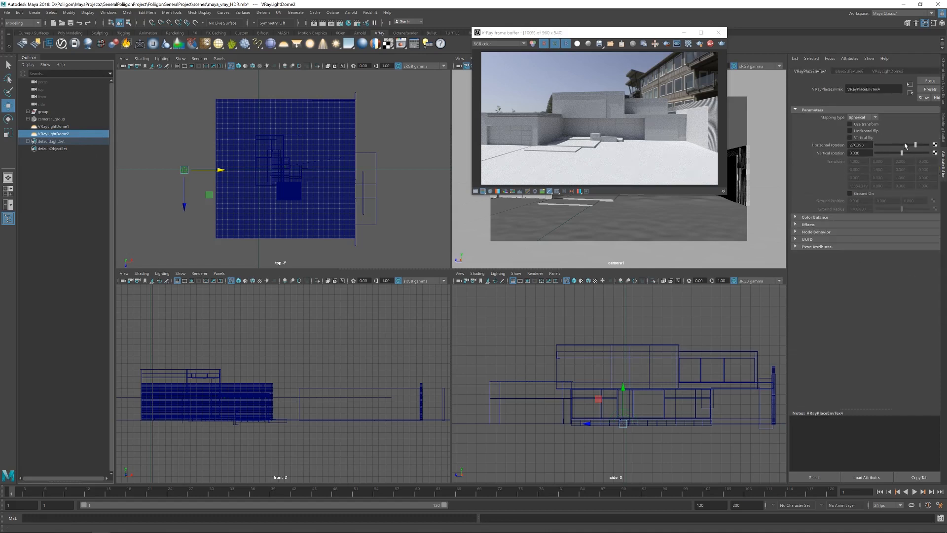
left_click_drag(906, 145, 913, 145)
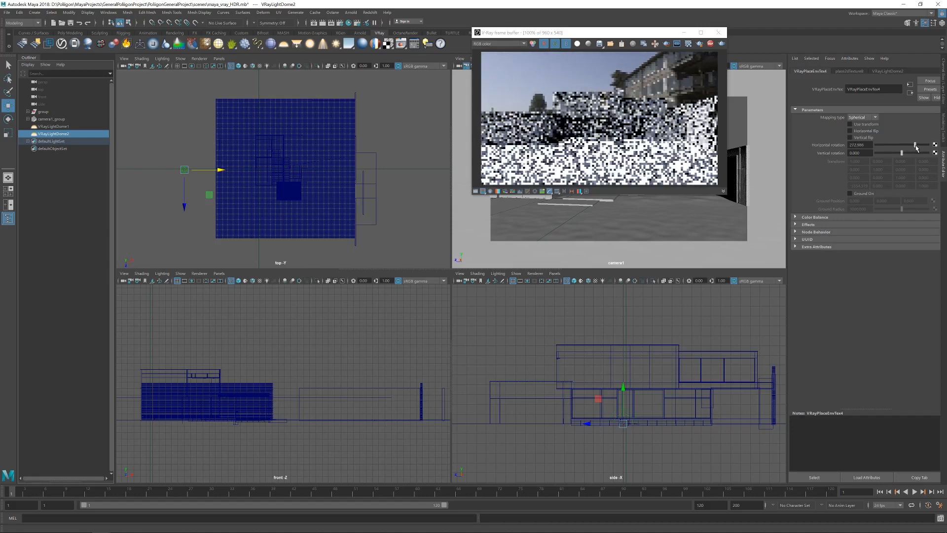
left_click_drag(900, 149, 918, 149)
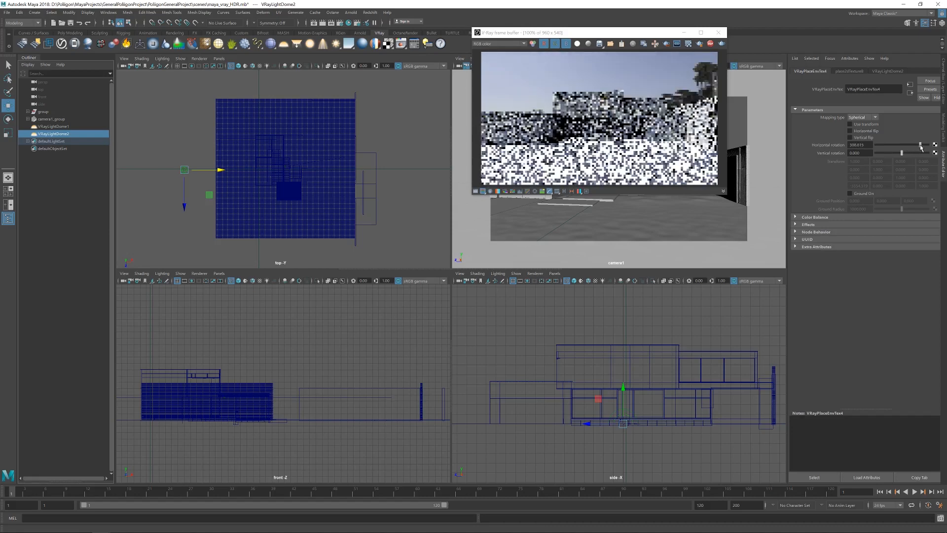